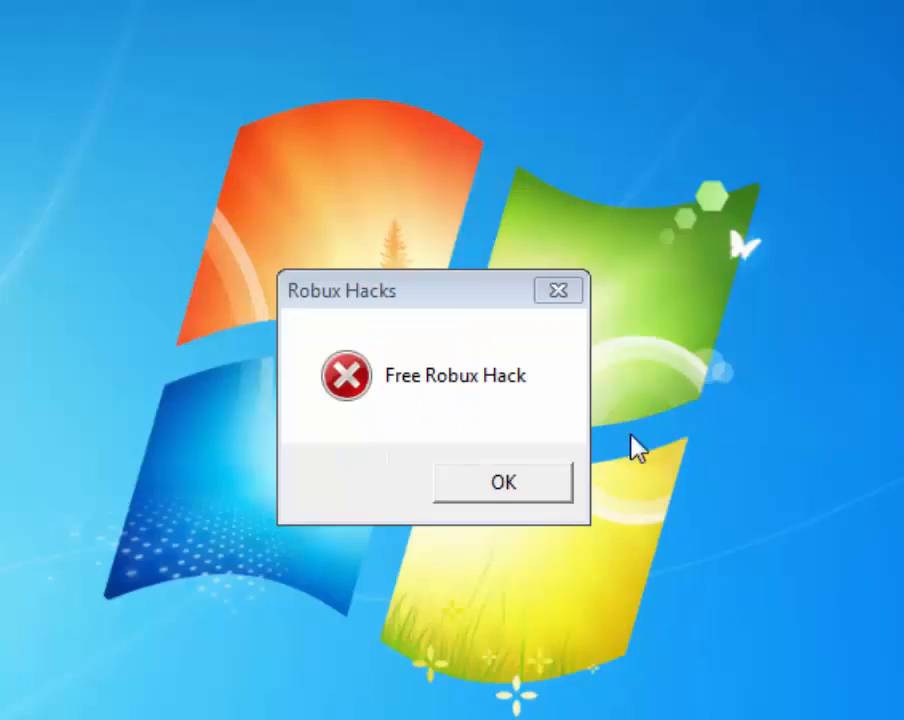
Step: Acknowledge the Free Robux Hack, Downloading malaware, Sending Client info and Malaware installed boxes with OK
click(502, 482)
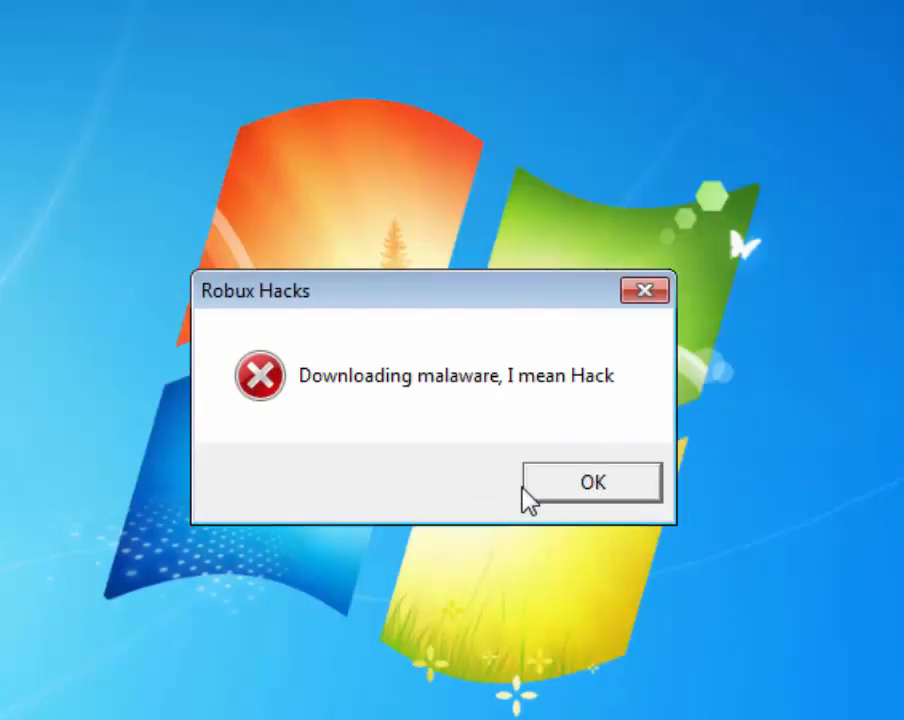
click(592, 480)
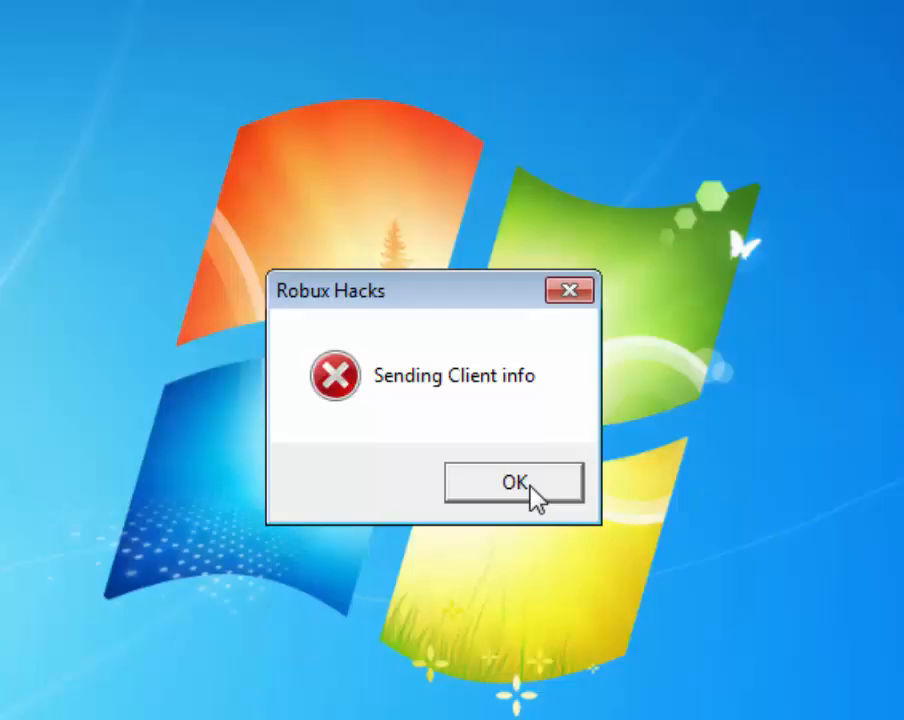
click(512, 482)
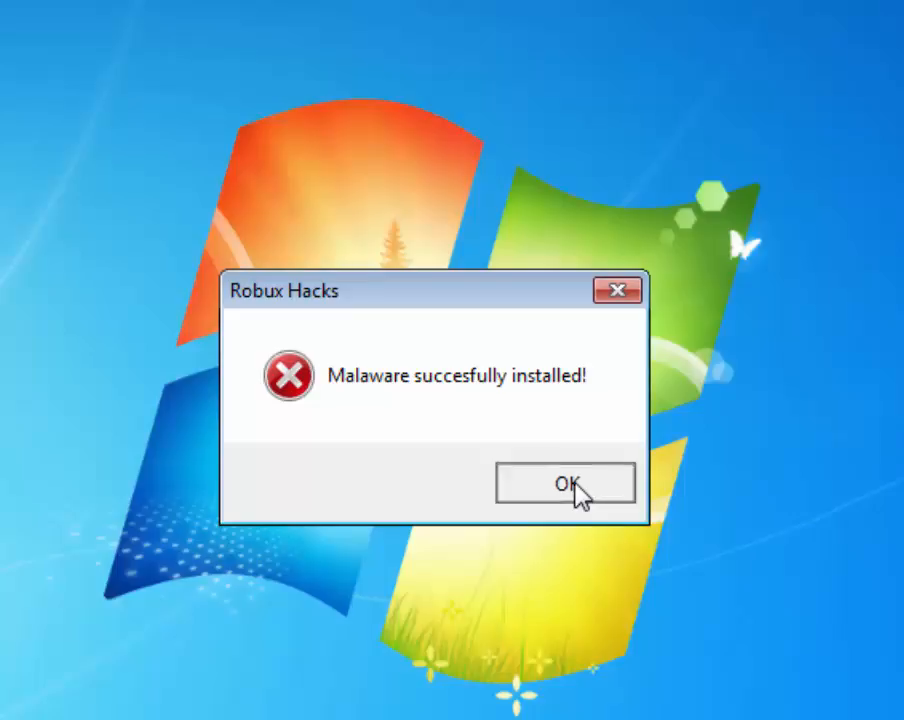
click(564, 484)
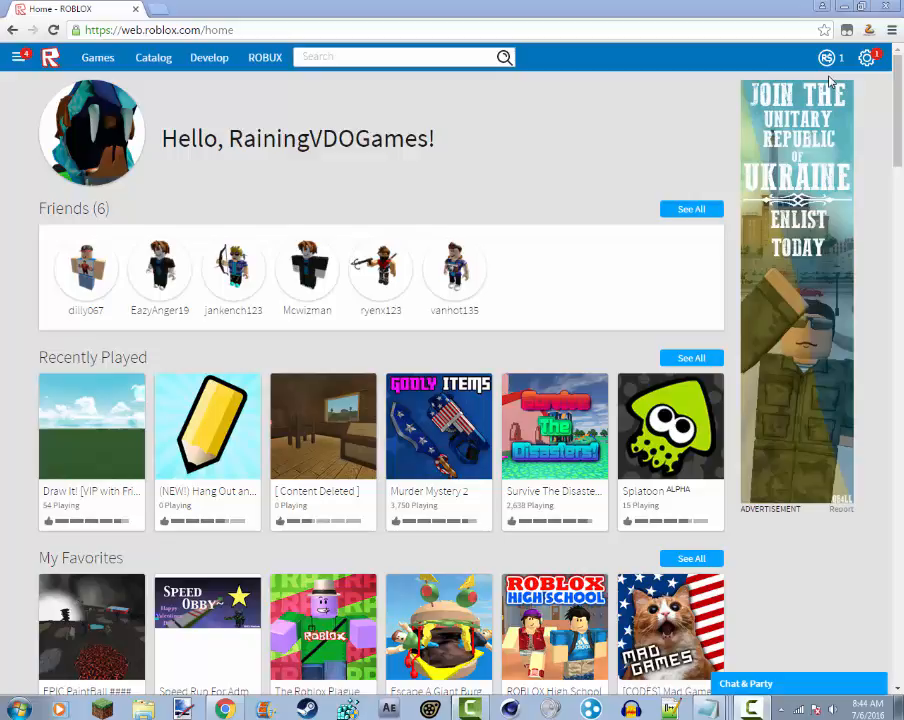
mouse_move(738, 132)
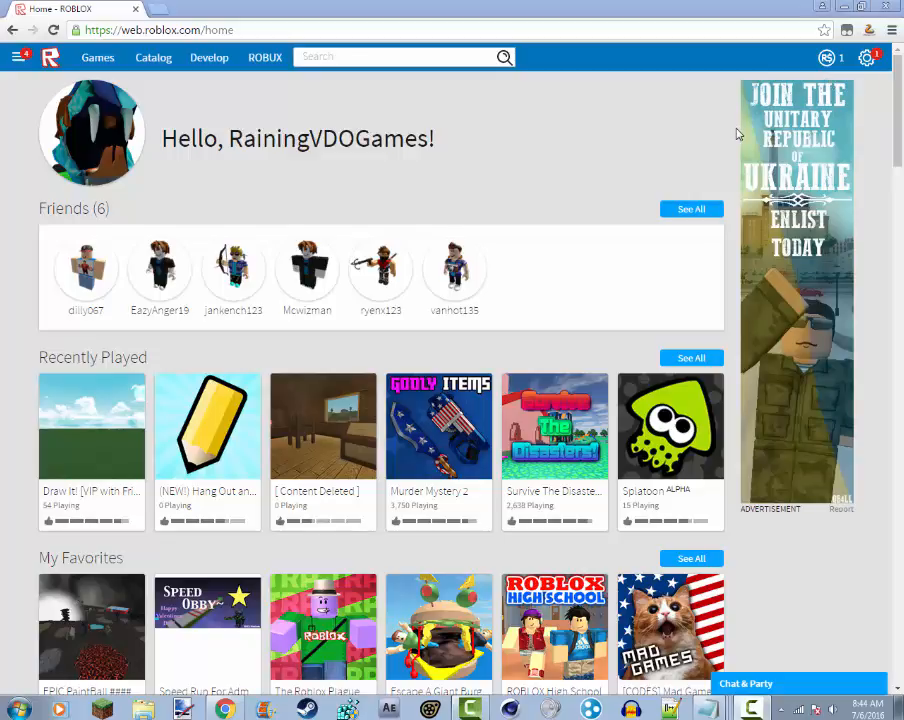